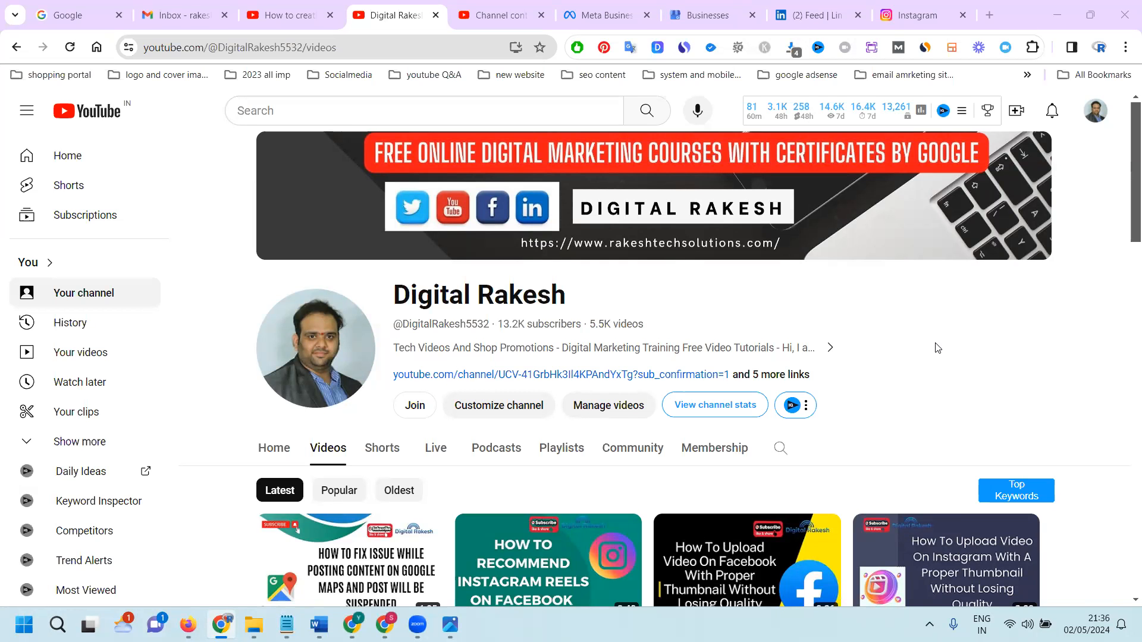
pyautogui.moveTo(929, 534)
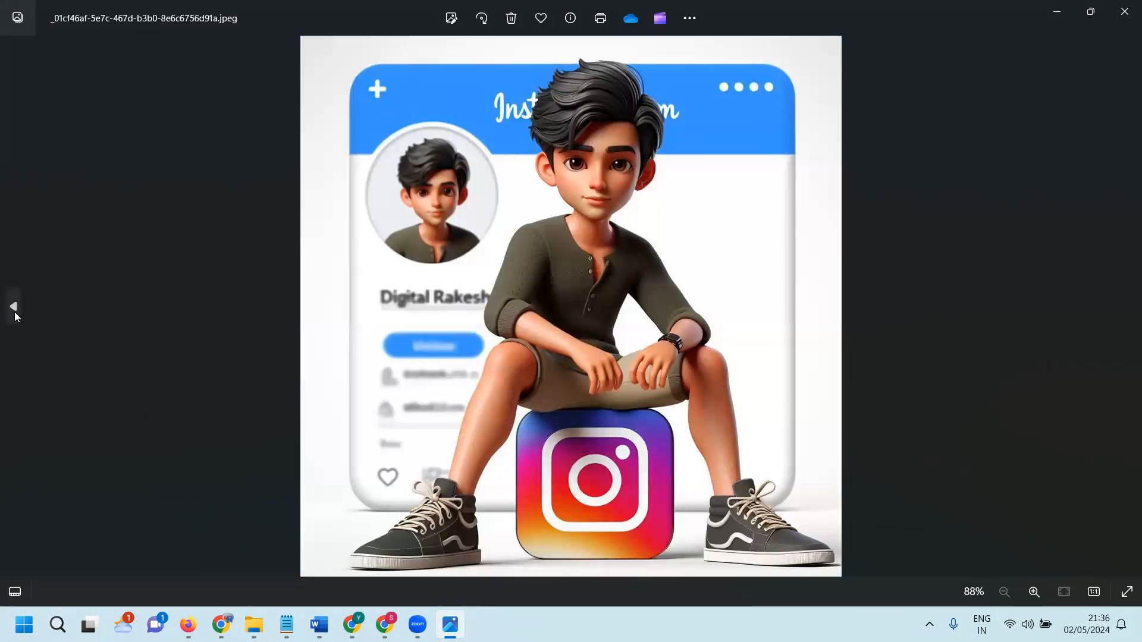
# Leave the Photos viewer and return to the Digital Rakesh YouTube videos tab
pyautogui.click(13, 305)
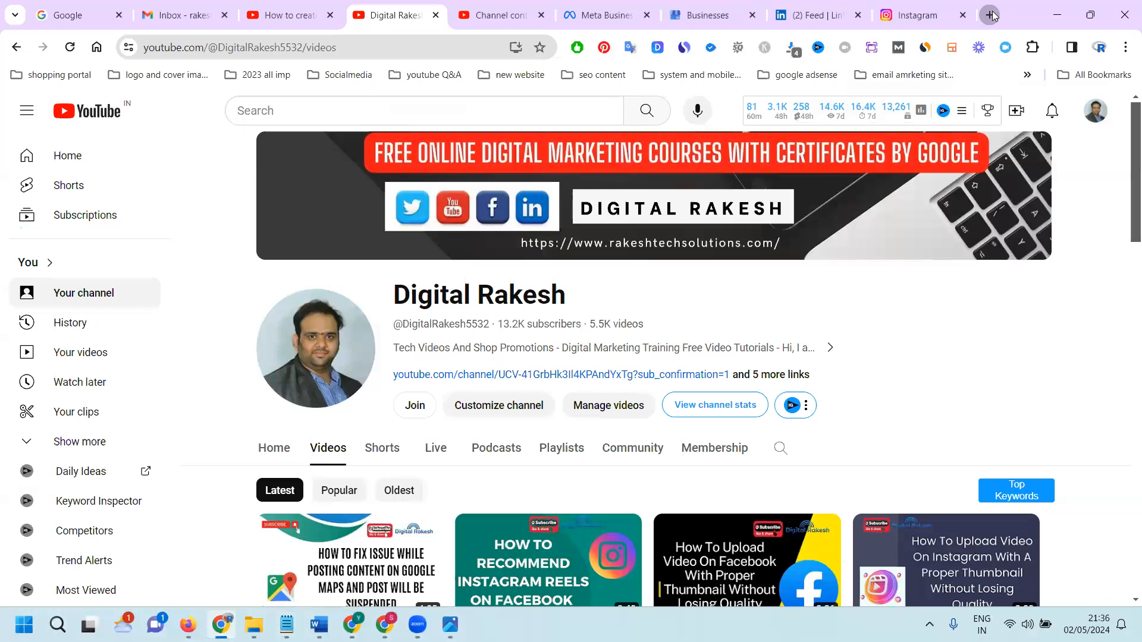
# Switch to the Notepad note holding the prompt and the Bing Image Creator link
pyautogui.click(988, 14)
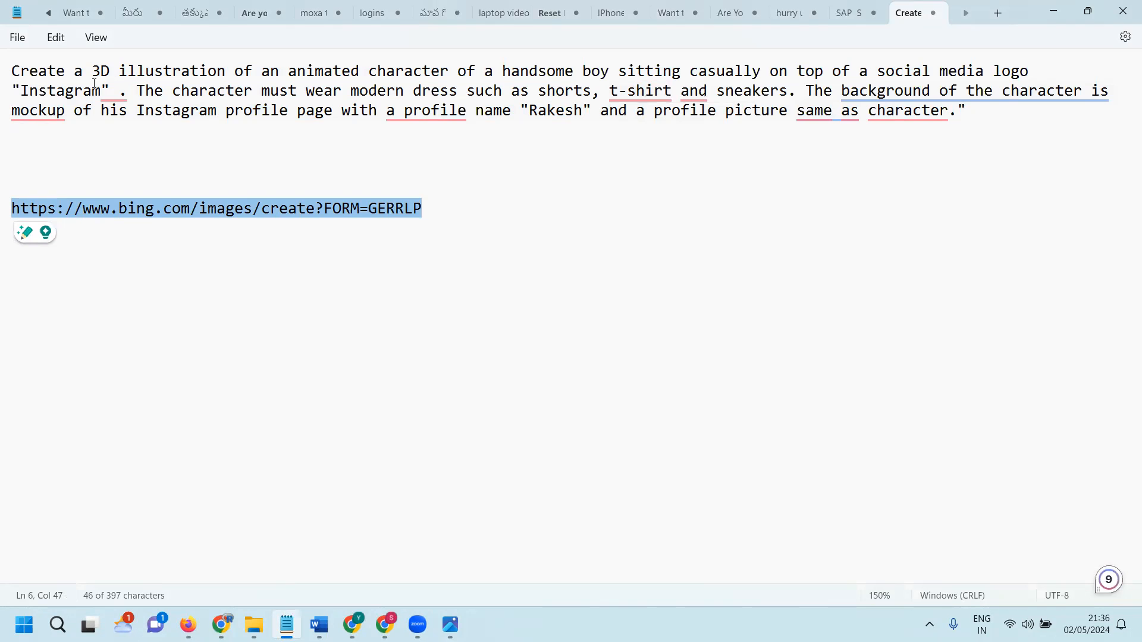
# Replace 'Instagram' with 'telegram' in the prompt and add 'Digital' before Rakesh
pyautogui.click(85, 90)
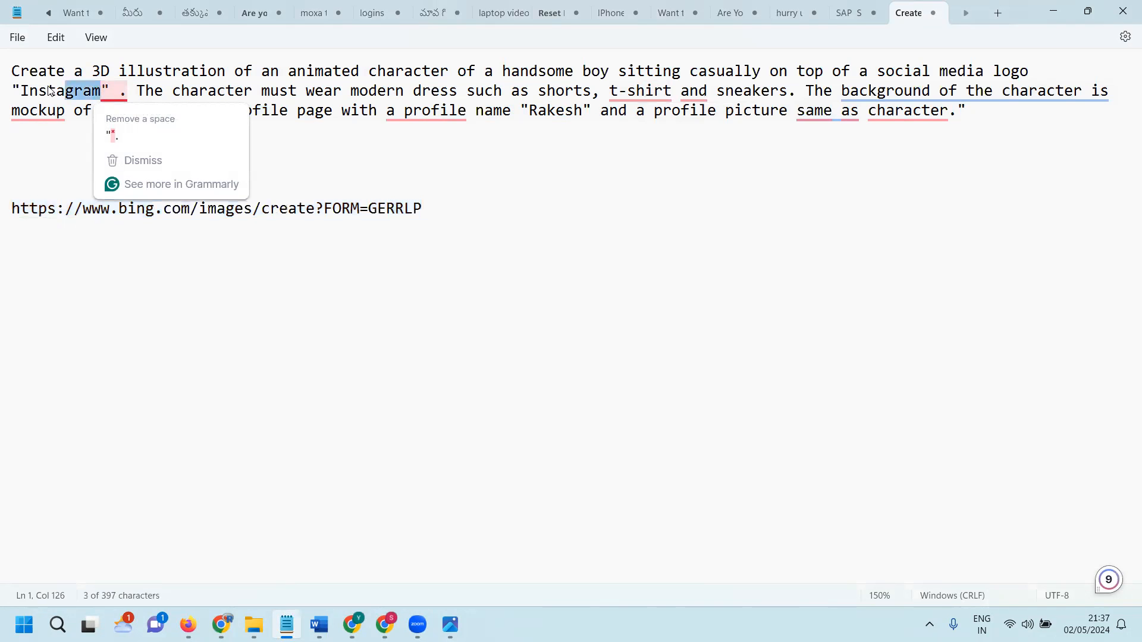
pyautogui.write('t')
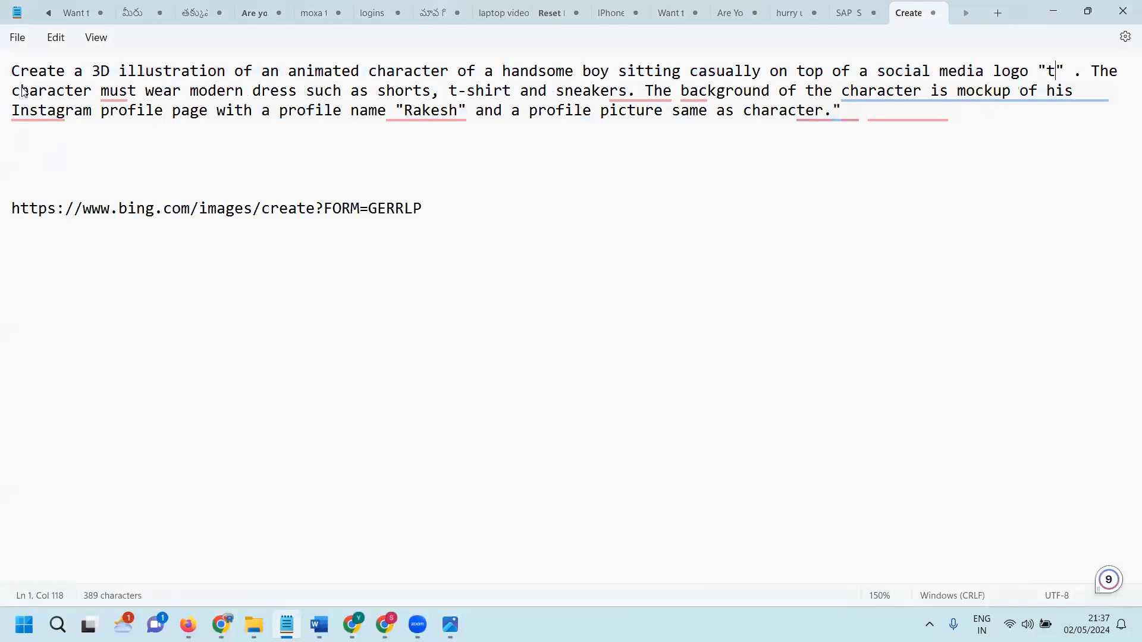
pyautogui.write('ele')
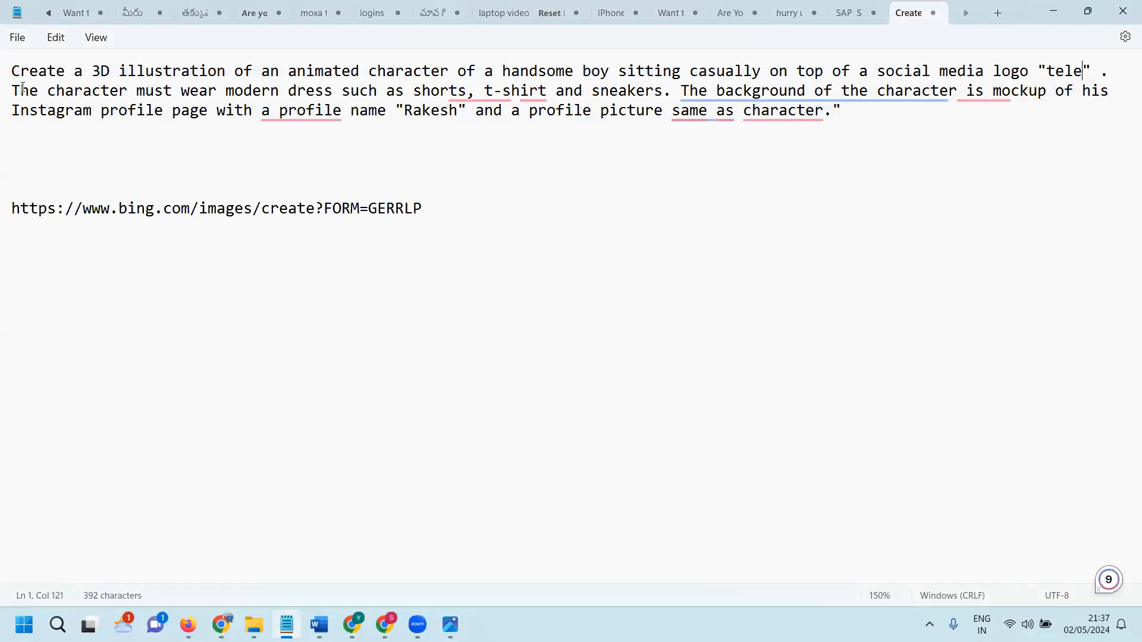
pyautogui.write('gram')
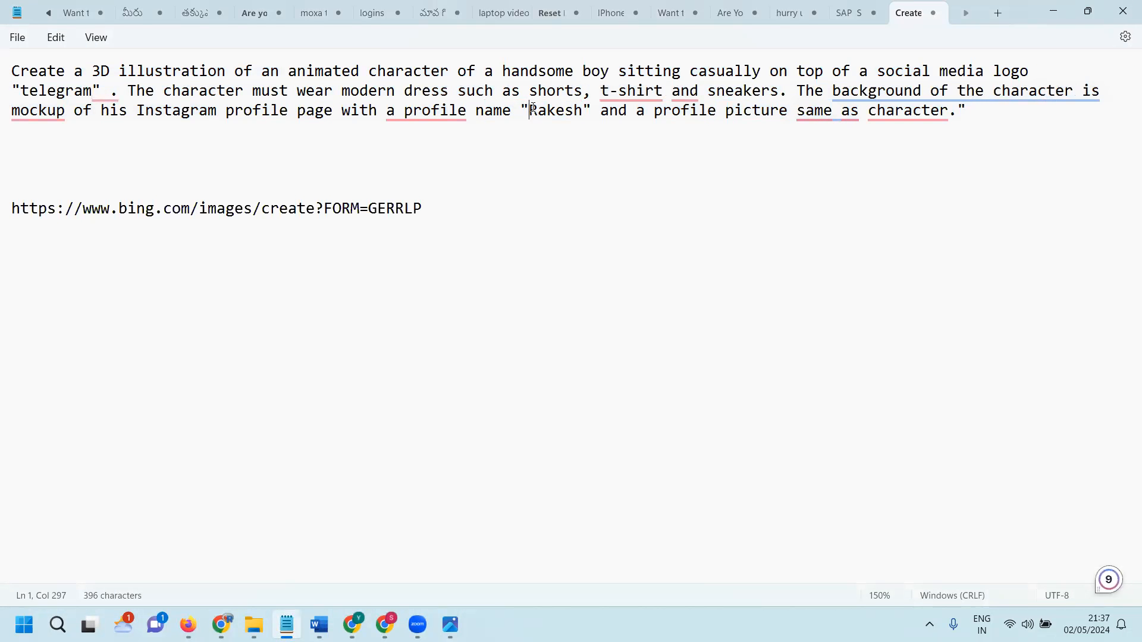
pyautogui.write('Digital')
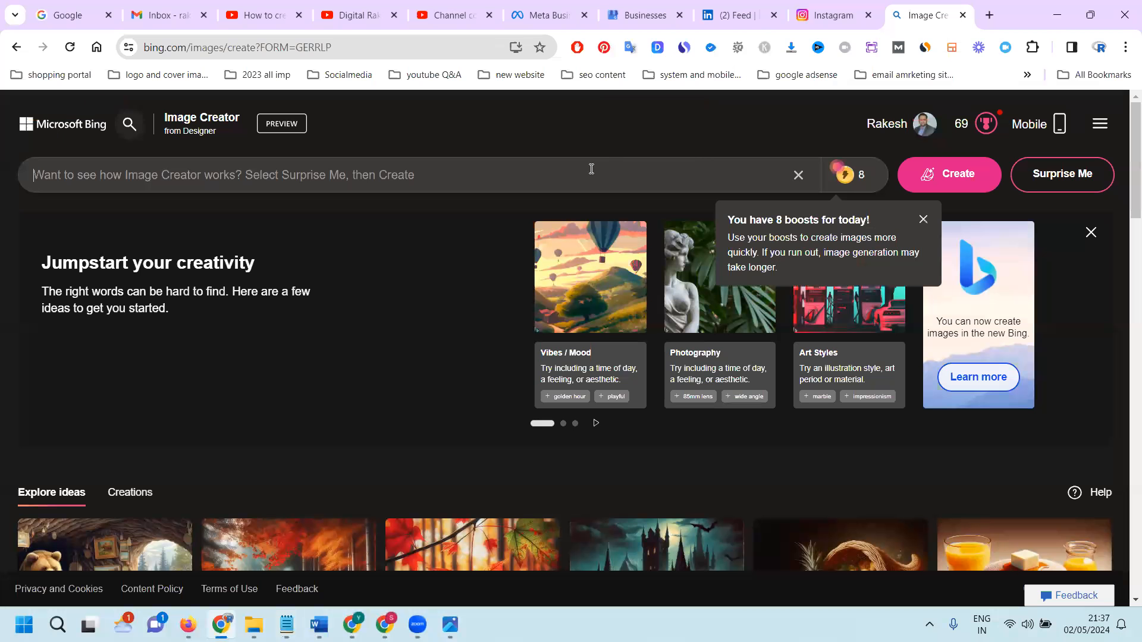
# Create four Telegram-logo boy images from the pasted prompt and view one full-size
pyautogui.click(950, 174)
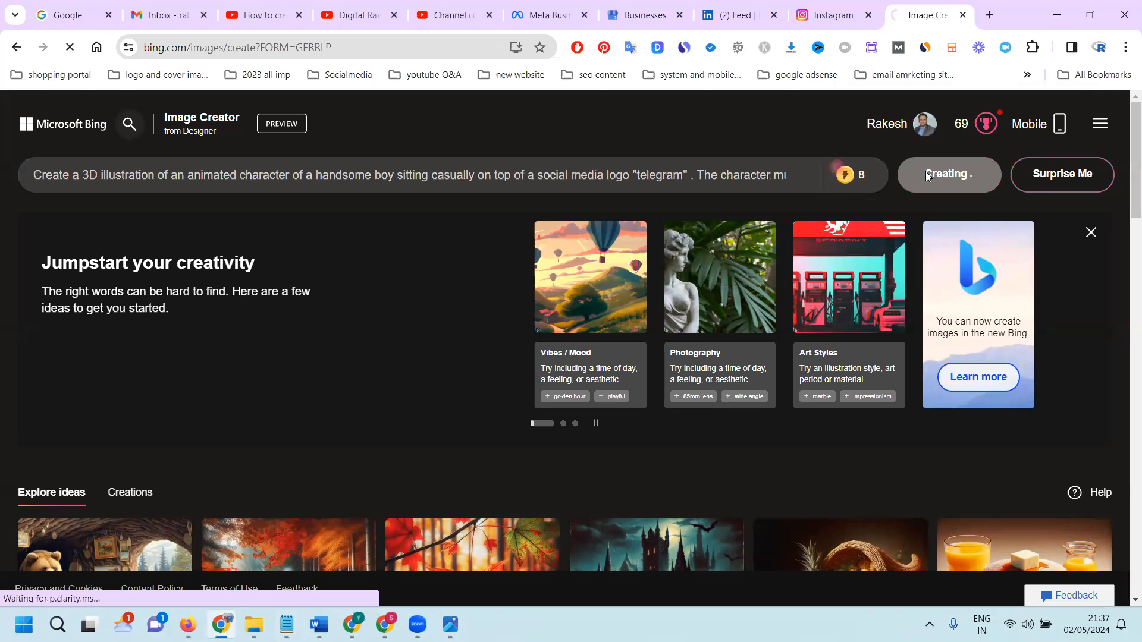
pyautogui.click(948, 174)
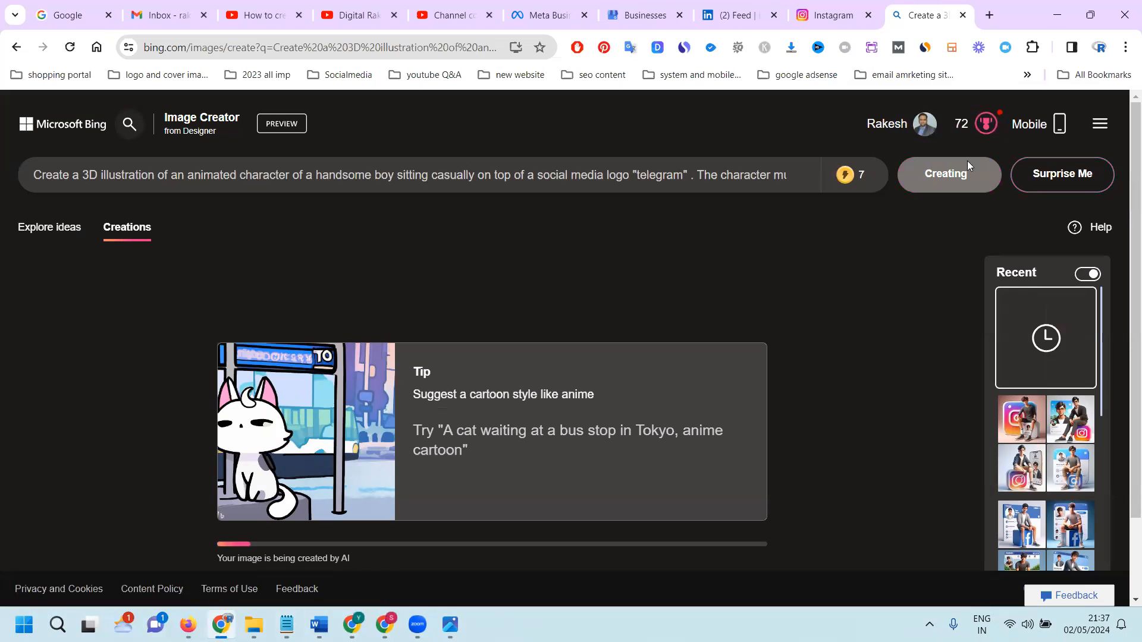
pyautogui.moveTo(923, 123)
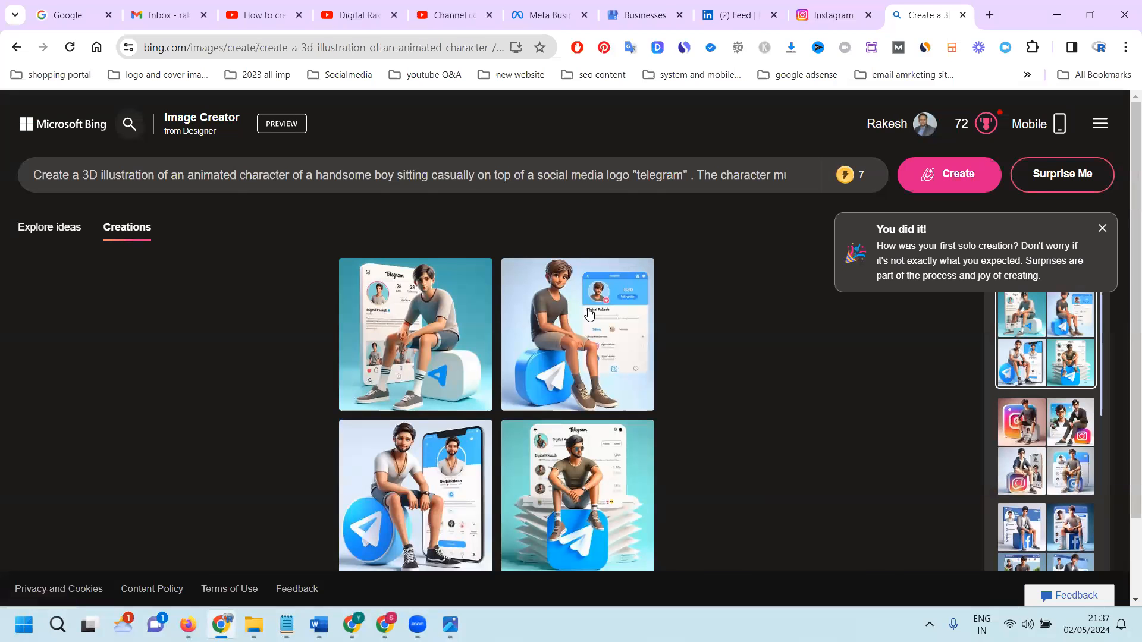
pyautogui.click(577, 334)
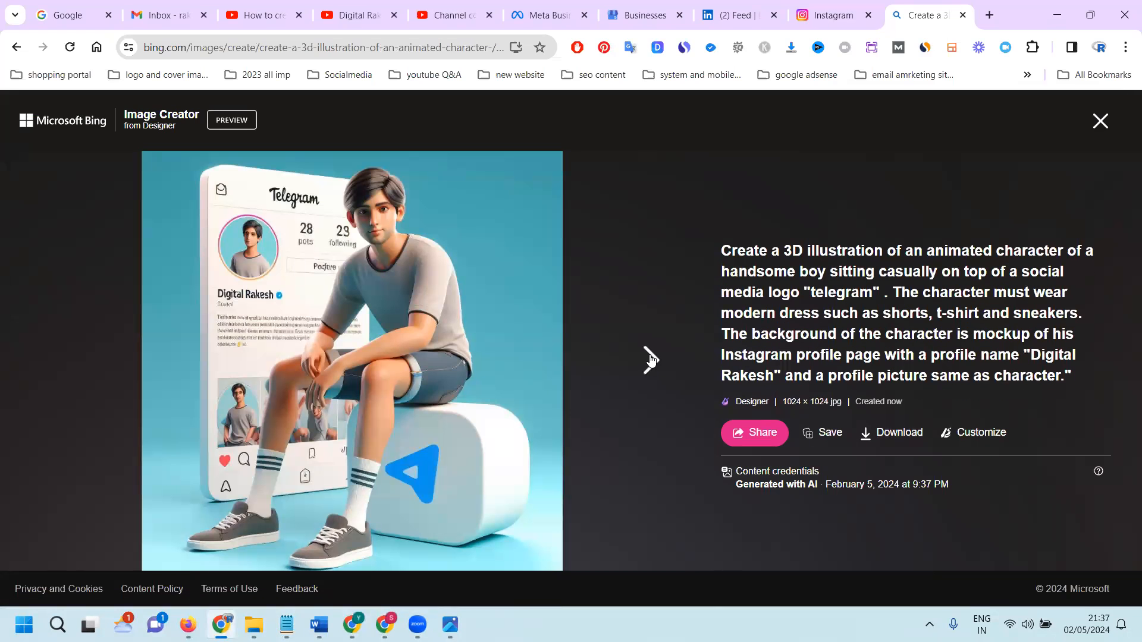
# Browse the generated Telegram-boy images, then return to the Digital Rakesh channel tab
pyautogui.click(651, 359)
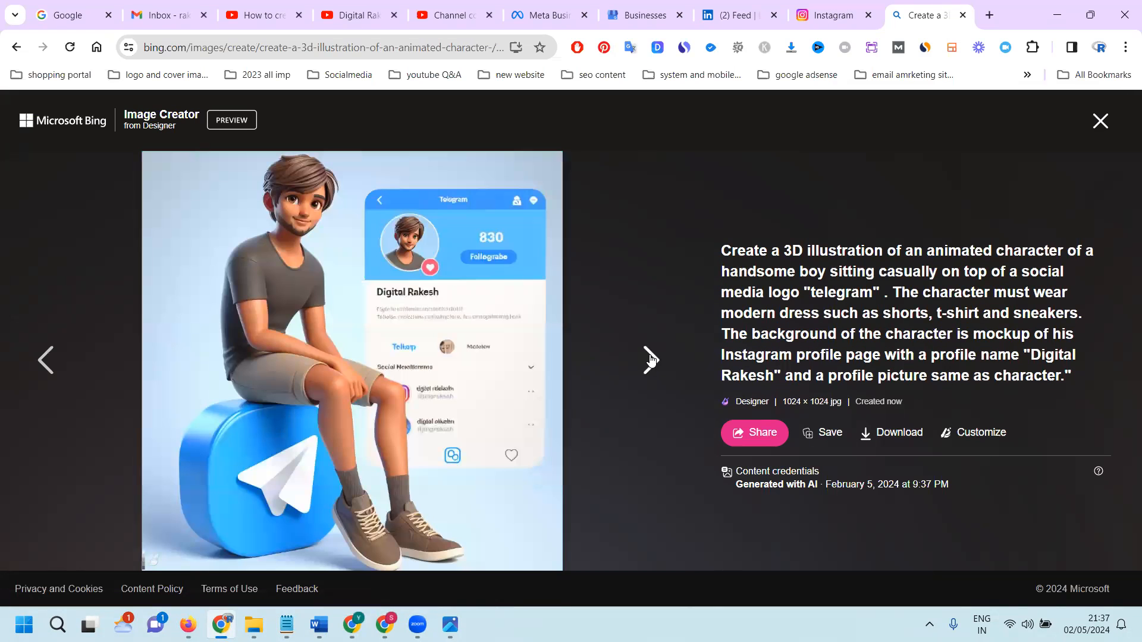
pyautogui.click(651, 359)
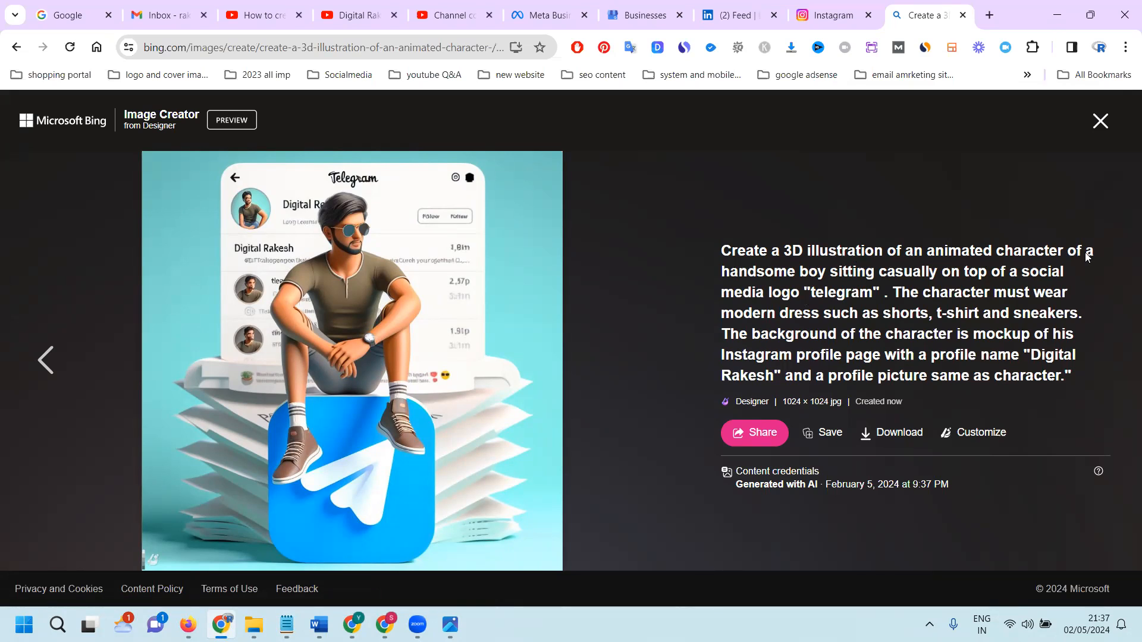
pyautogui.moveTo(923, 290)
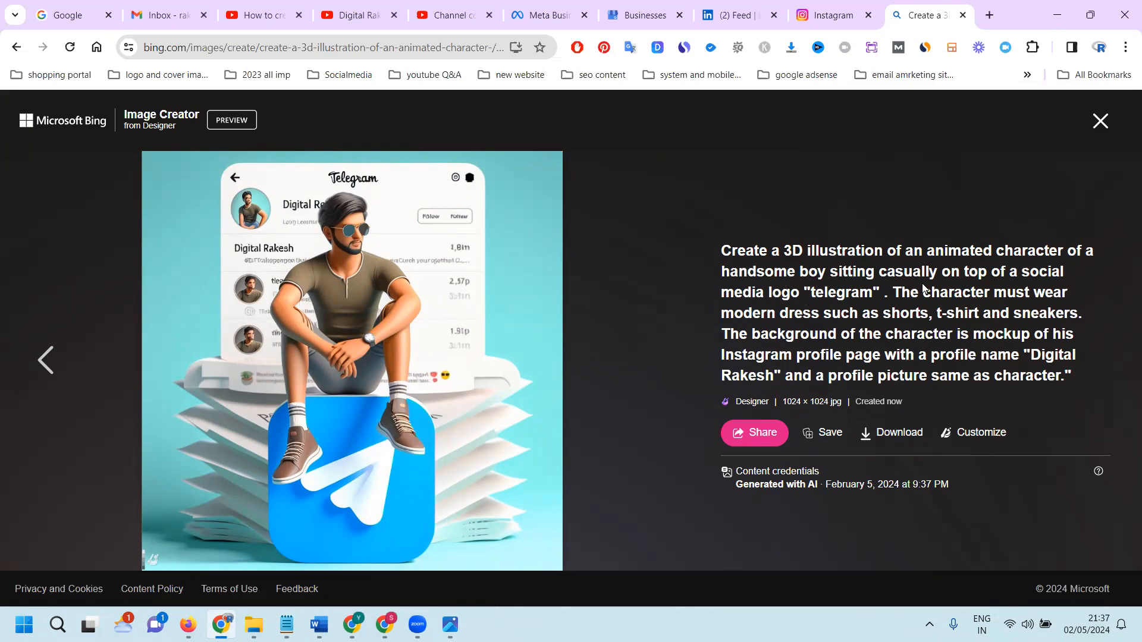
pyautogui.moveTo(807, 299)
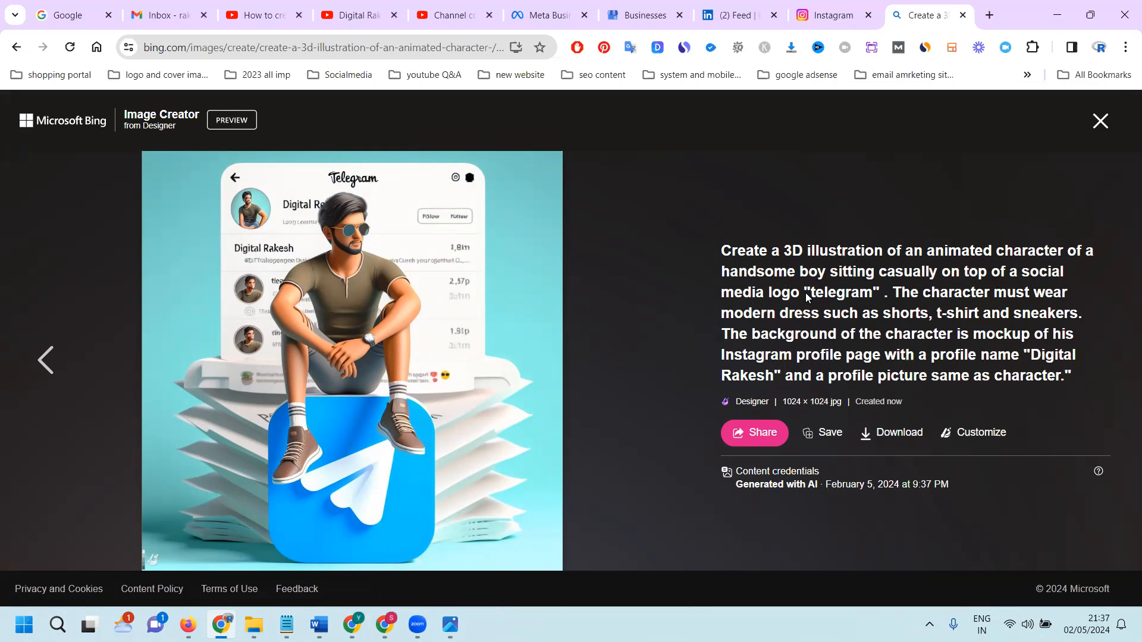
pyautogui.moveTo(1012, 287)
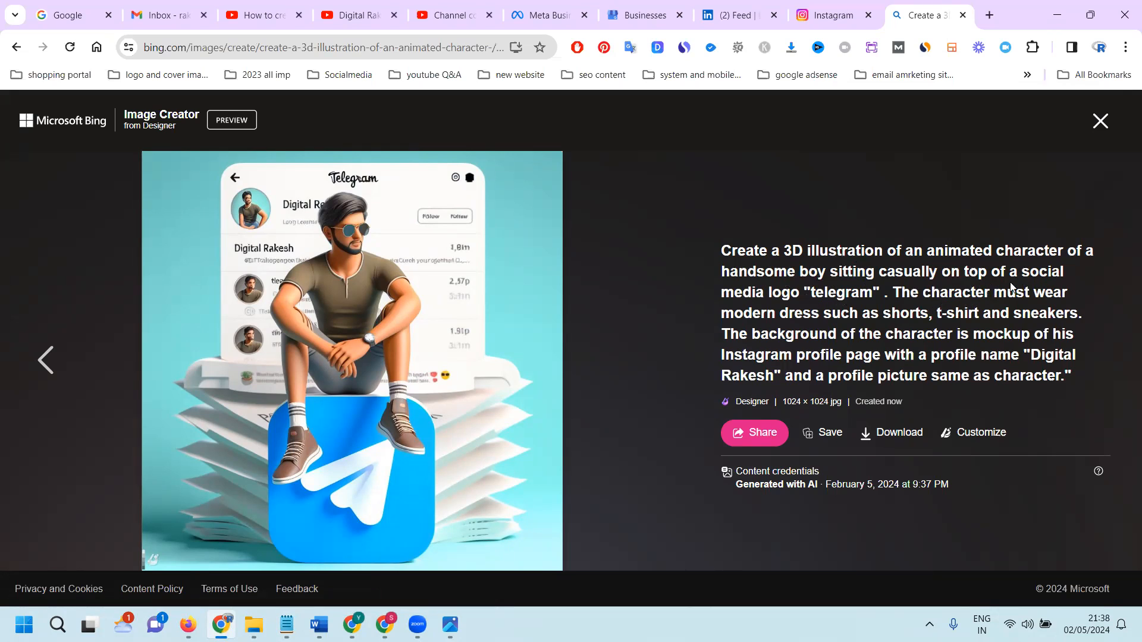
pyautogui.moveTo(881, 328)
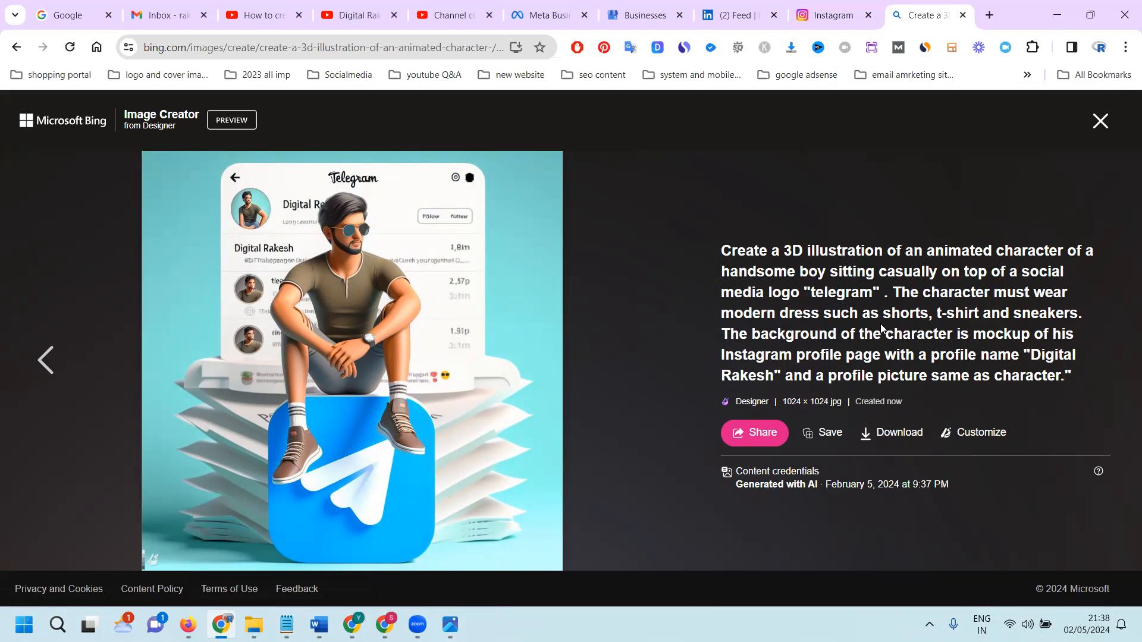
pyautogui.moveTo(1008, 326)
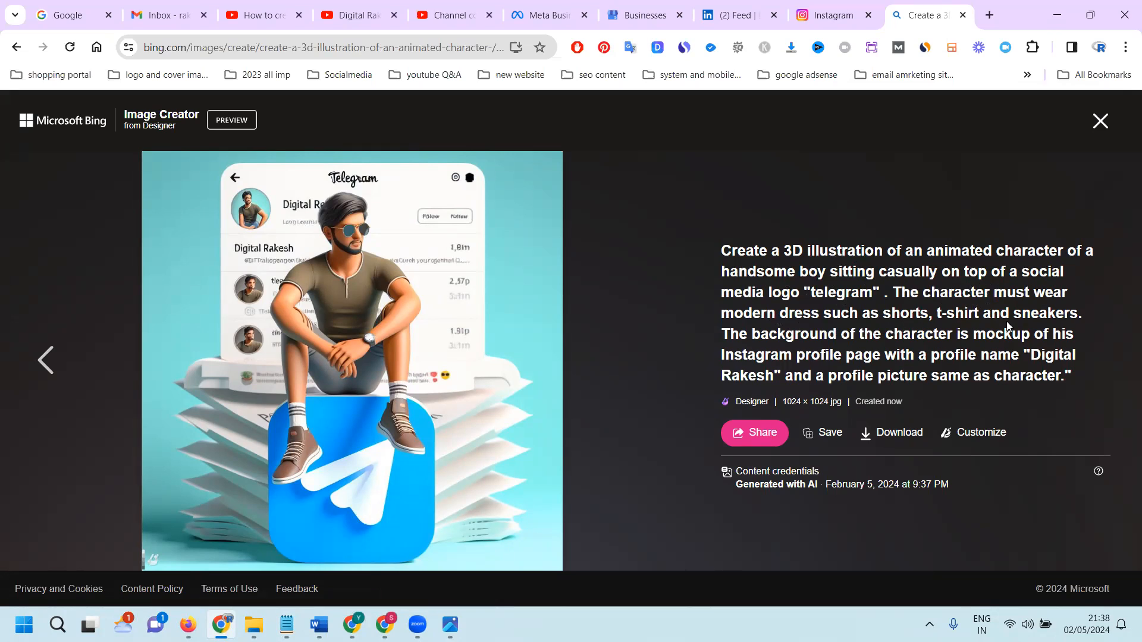
pyautogui.moveTo(735, 349)
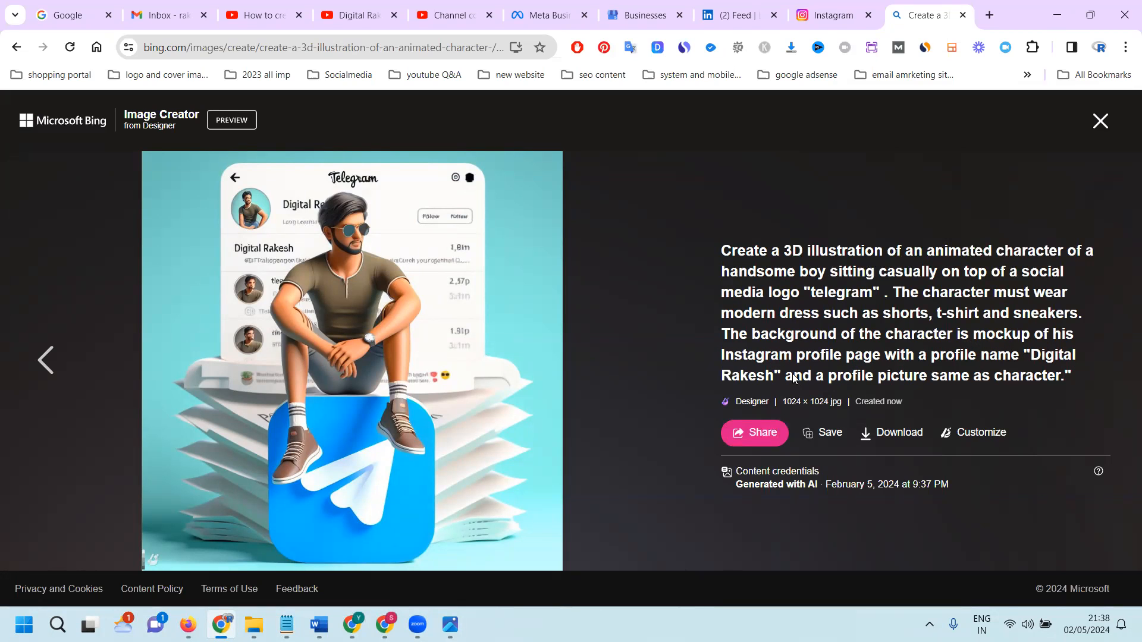
pyautogui.moveTo(903, 386)
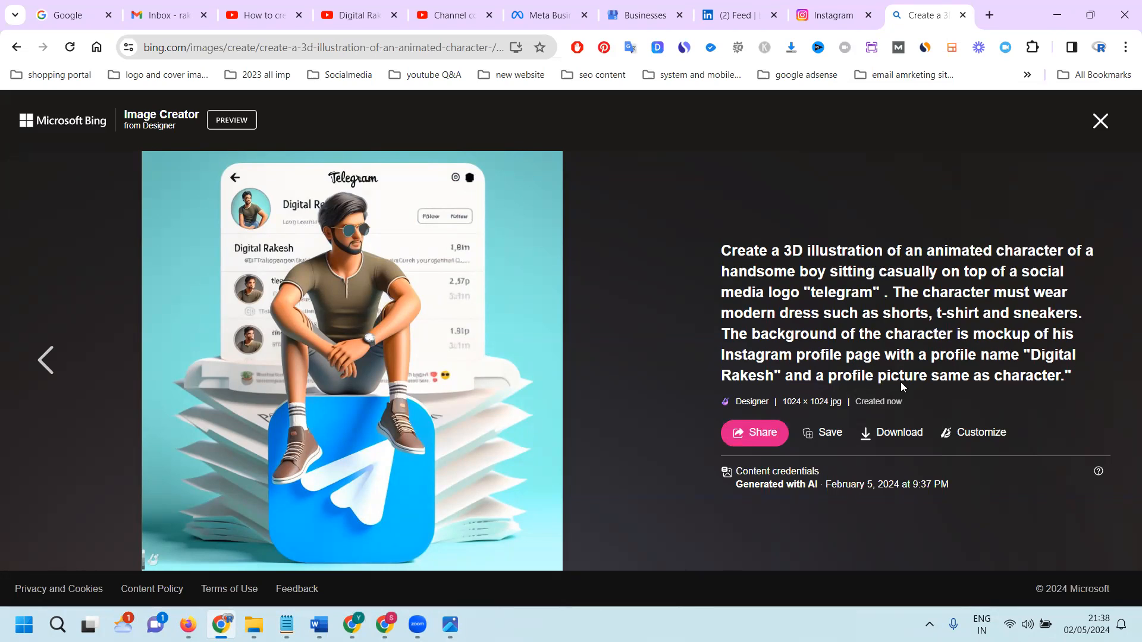
pyautogui.moveTo(756, 310)
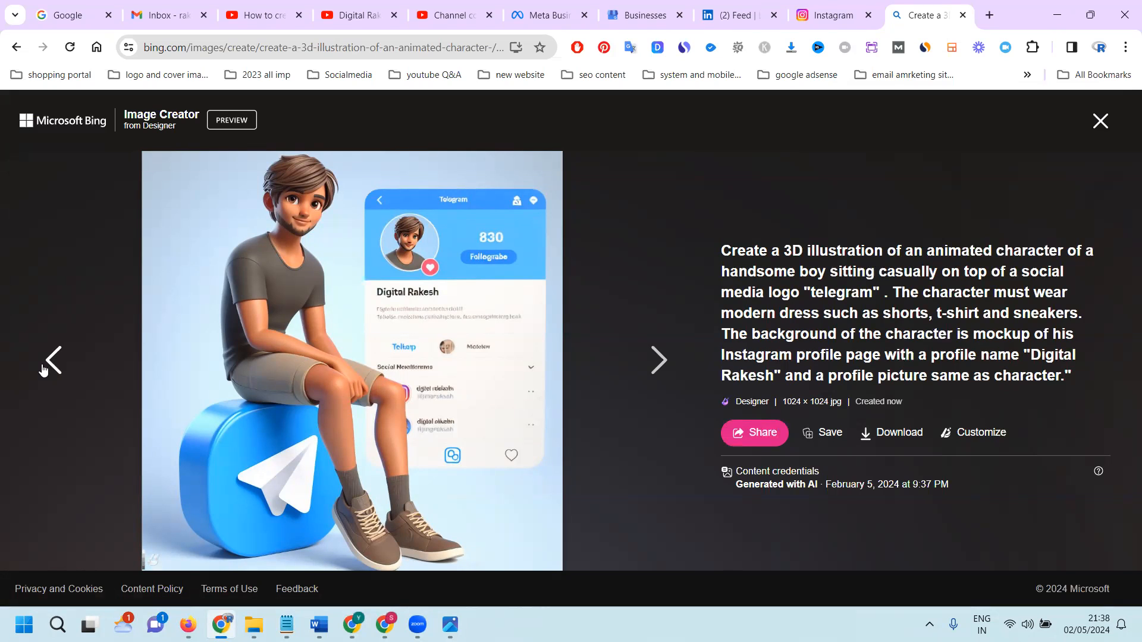
pyautogui.moveTo(142, 183)
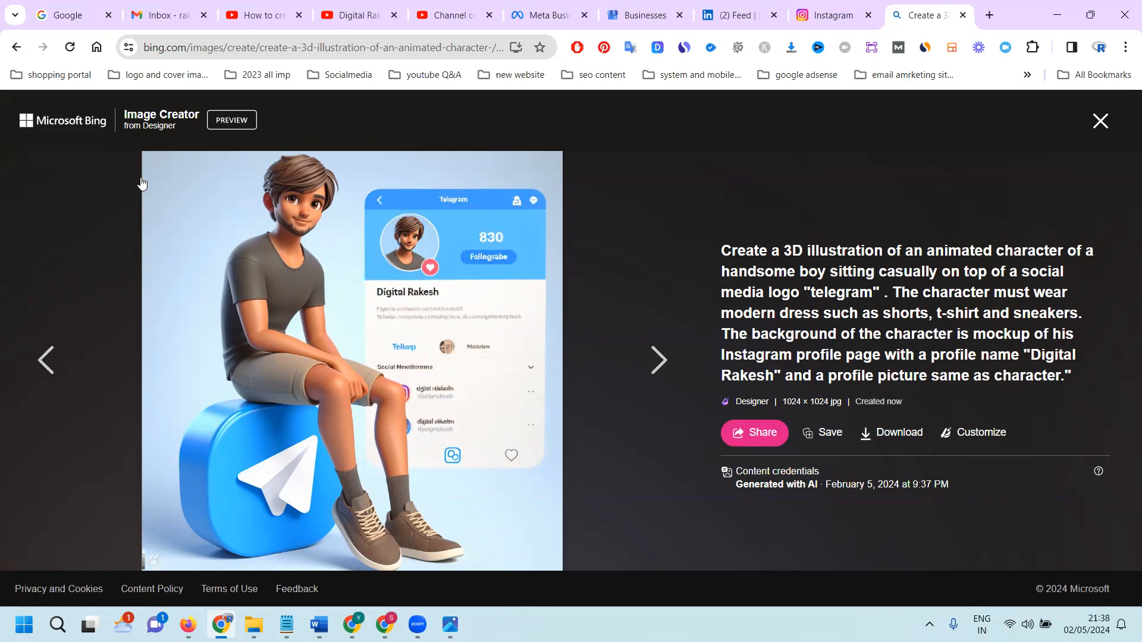
pyautogui.moveTo(153, 122)
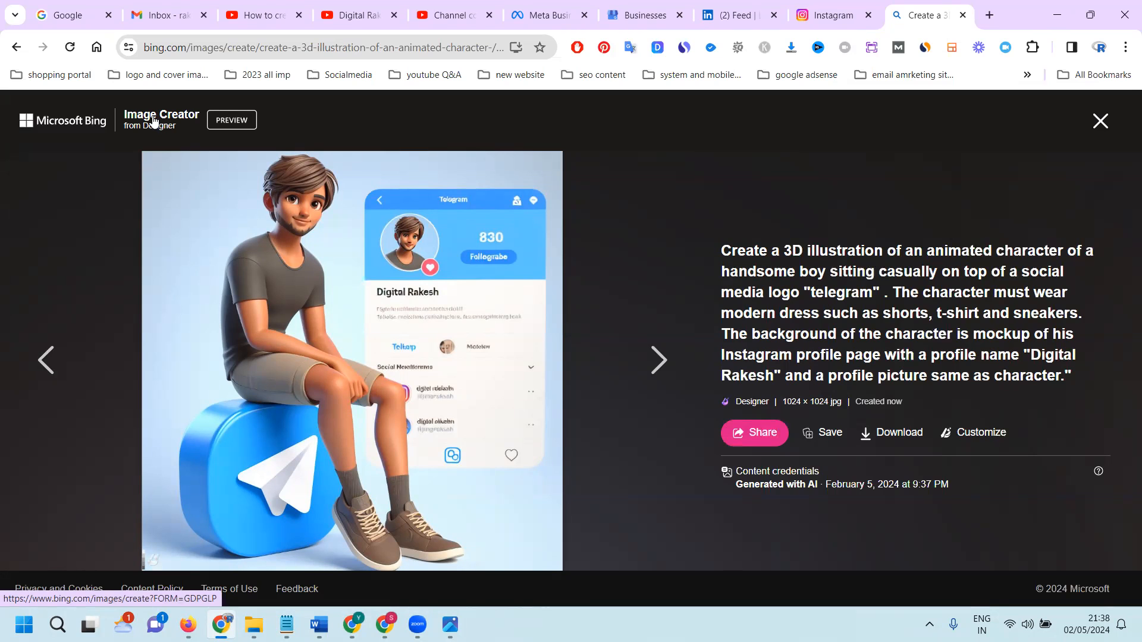
pyautogui.moveTo(203, 177)
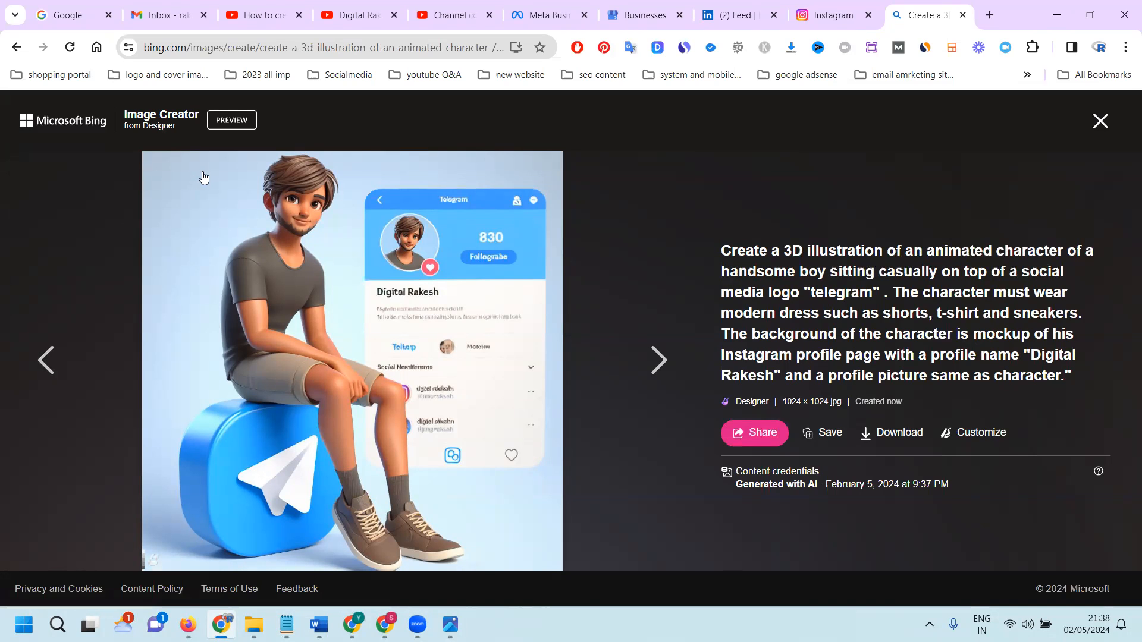
pyautogui.moveTo(213, 612)
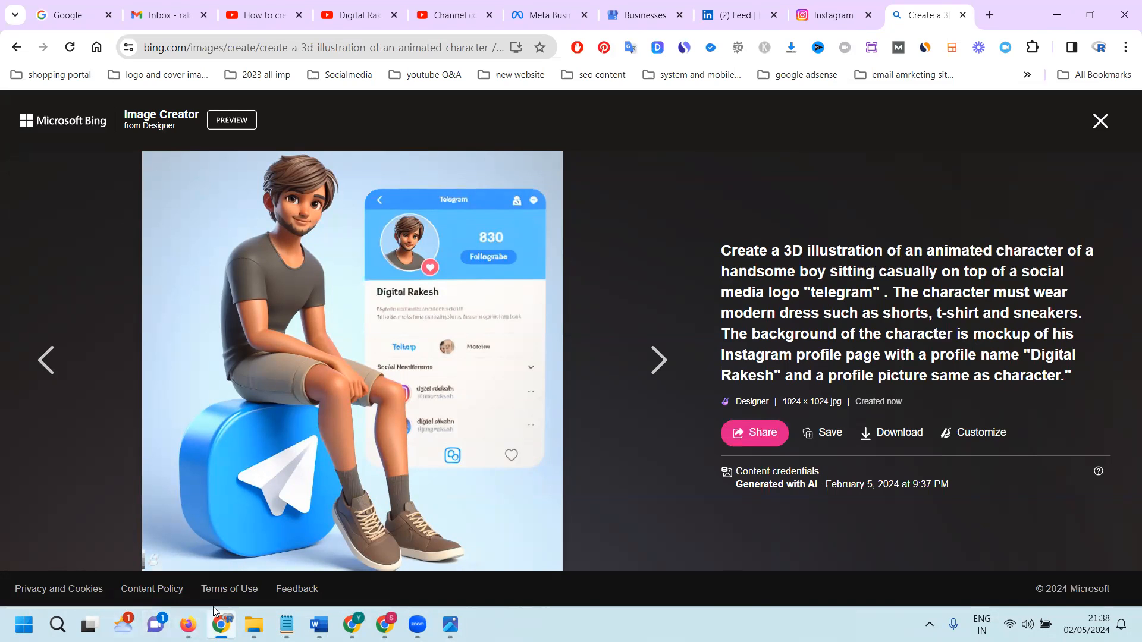
pyautogui.click(357, 14)
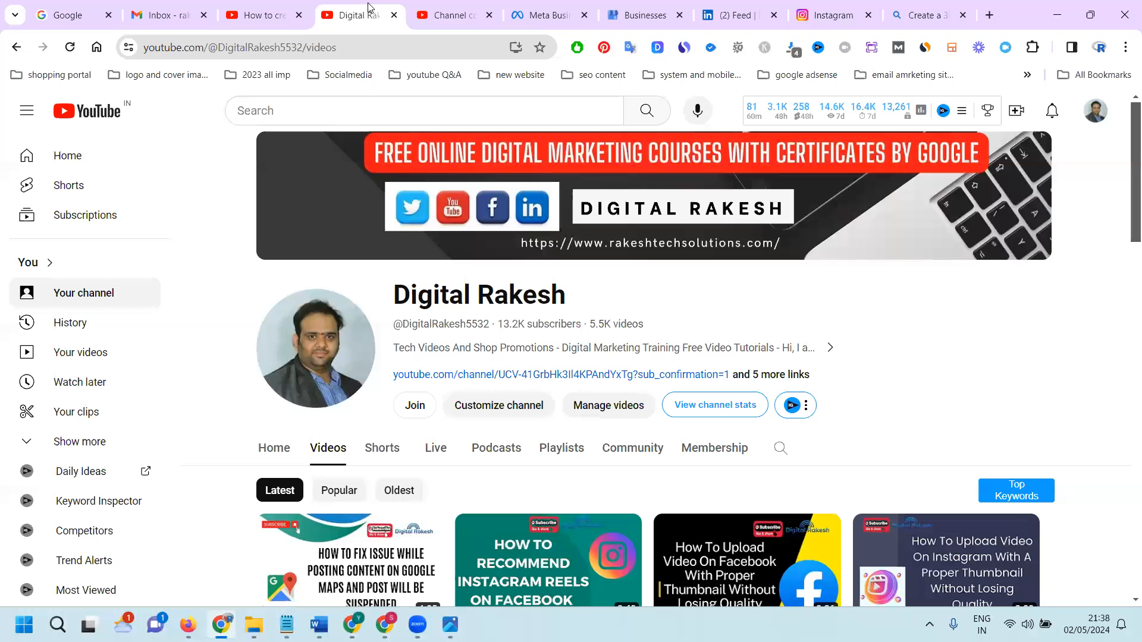